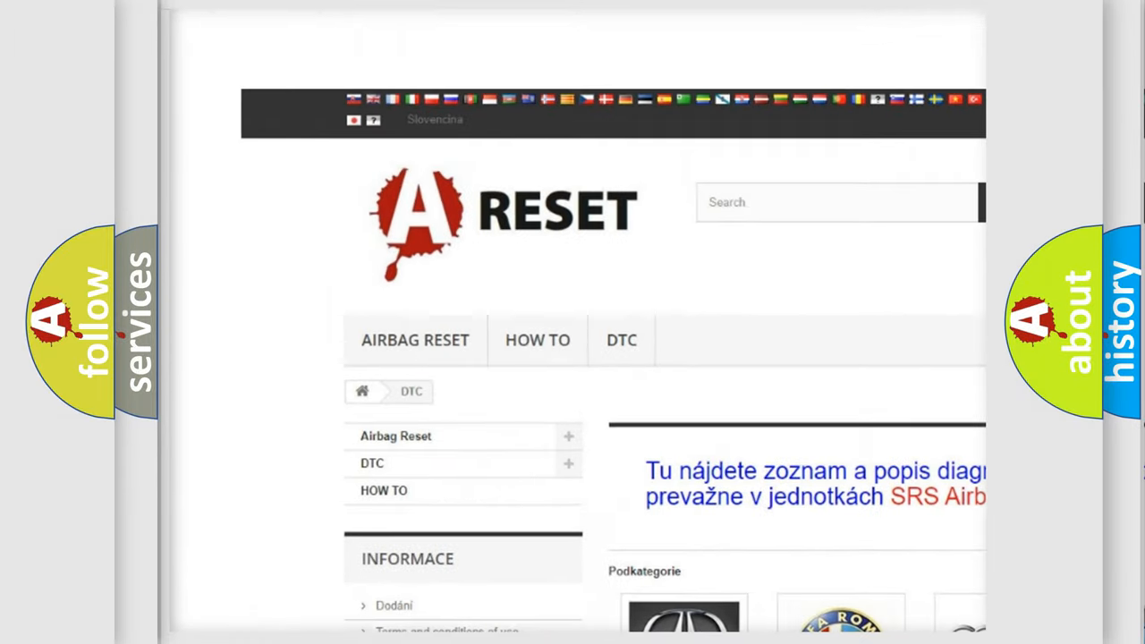
Step: Open the NISSAN DTC tile and browse its airbag code subcategories, returning to the top
{"action": "scroll", "scroll_direction": "down", "scroll_amount": 3}
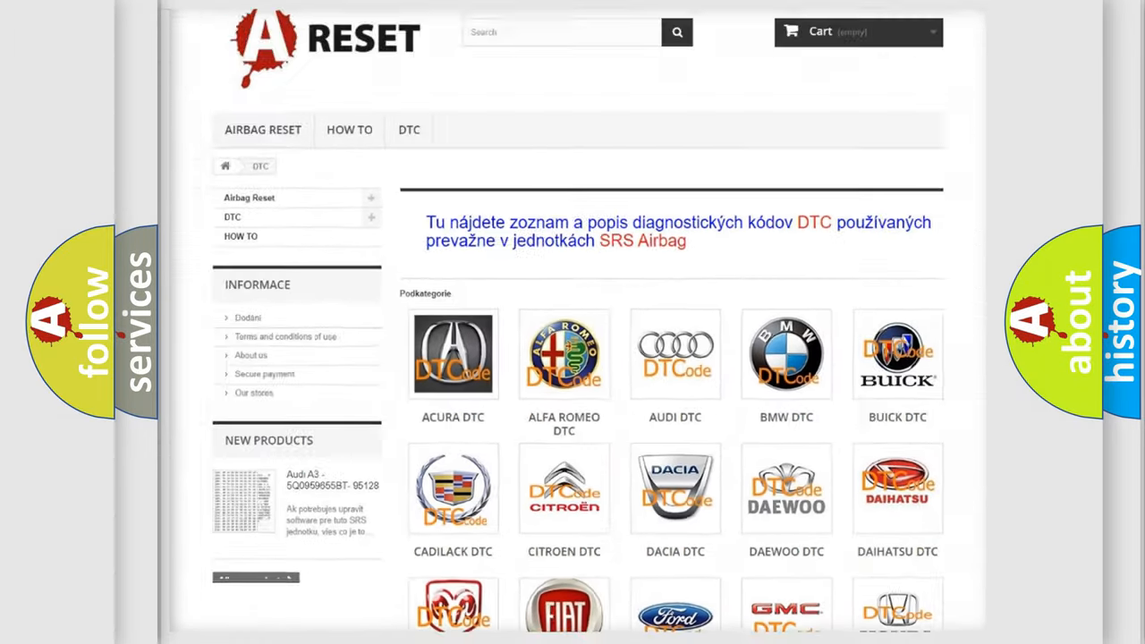
{"action": "scroll", "scroll_direction": "down", "scroll_amount": 3}
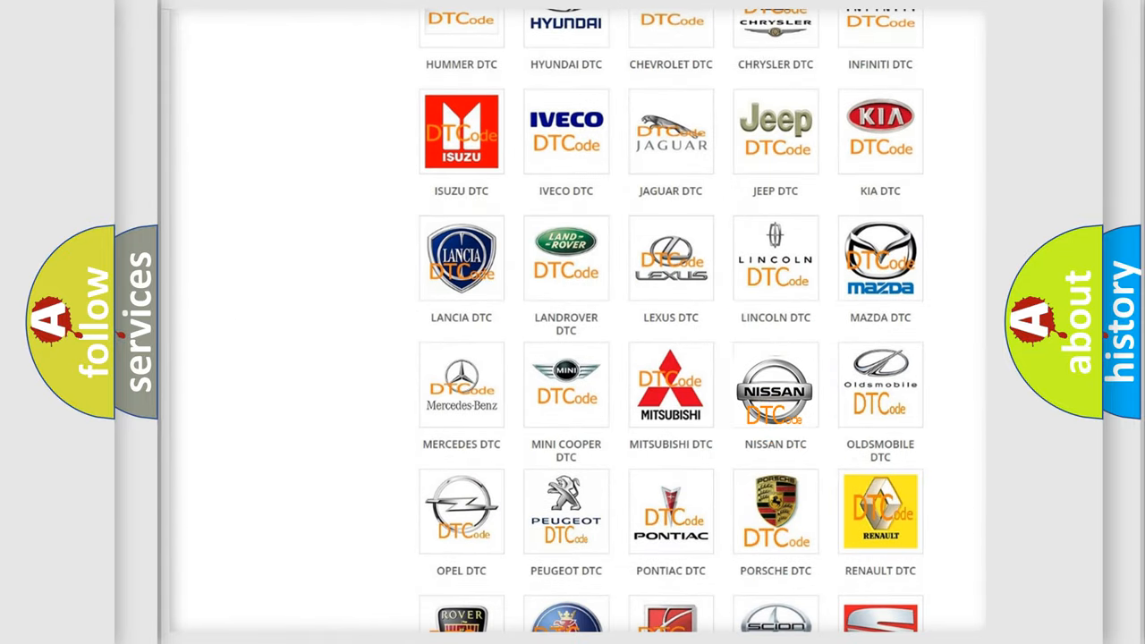
{"action": "left_click", "coordinate": [775, 391]}
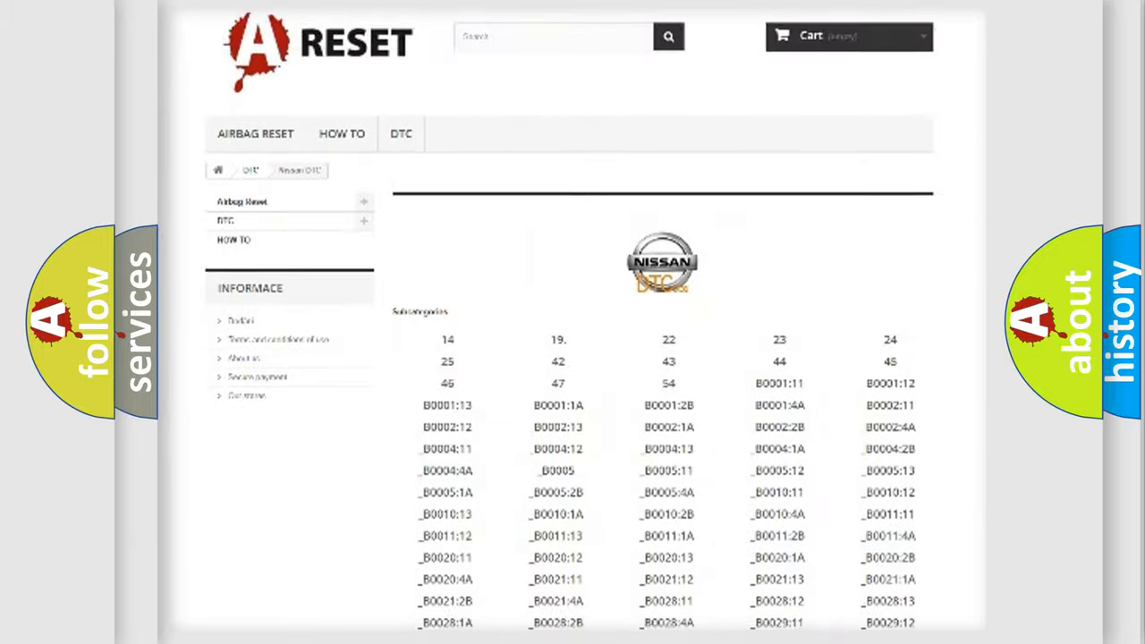
{"action": "scroll", "scroll_direction": "down", "scroll_amount": 3}
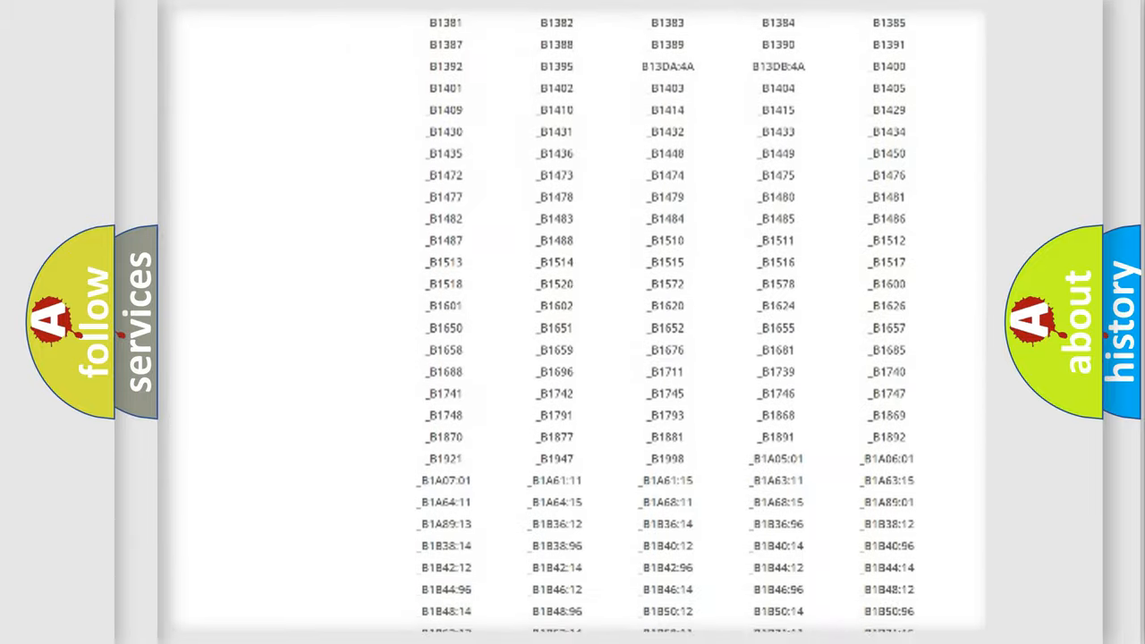
{"action": "scroll", "scroll_direction": "up", "scroll_amount": 3}
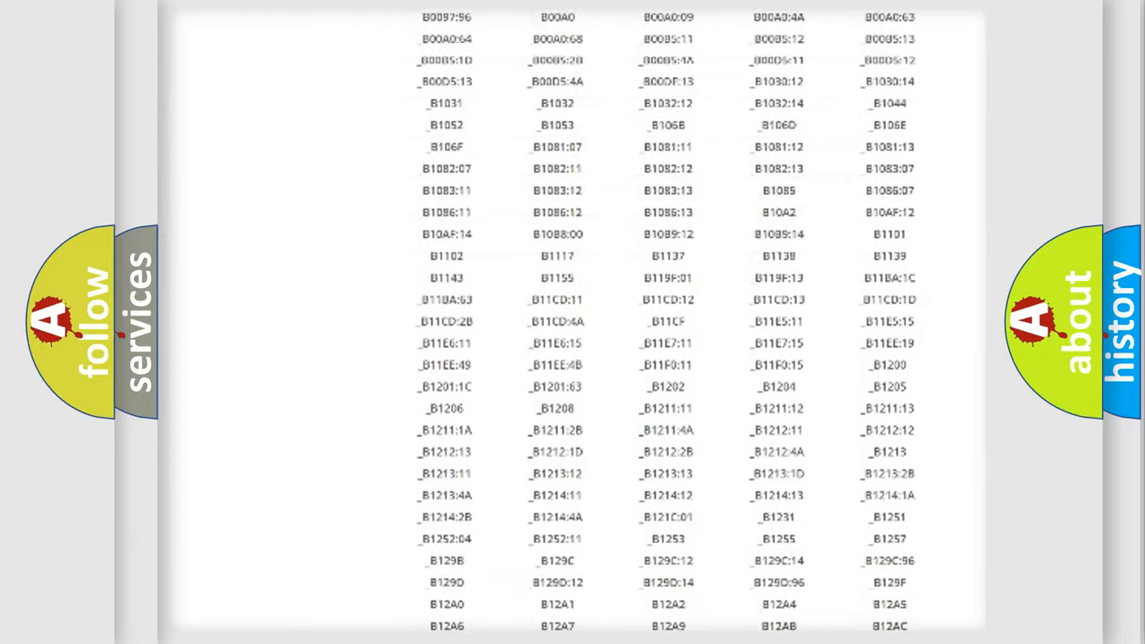
{"action": "scroll", "scroll_direction": "up", "scroll_amount": 3}
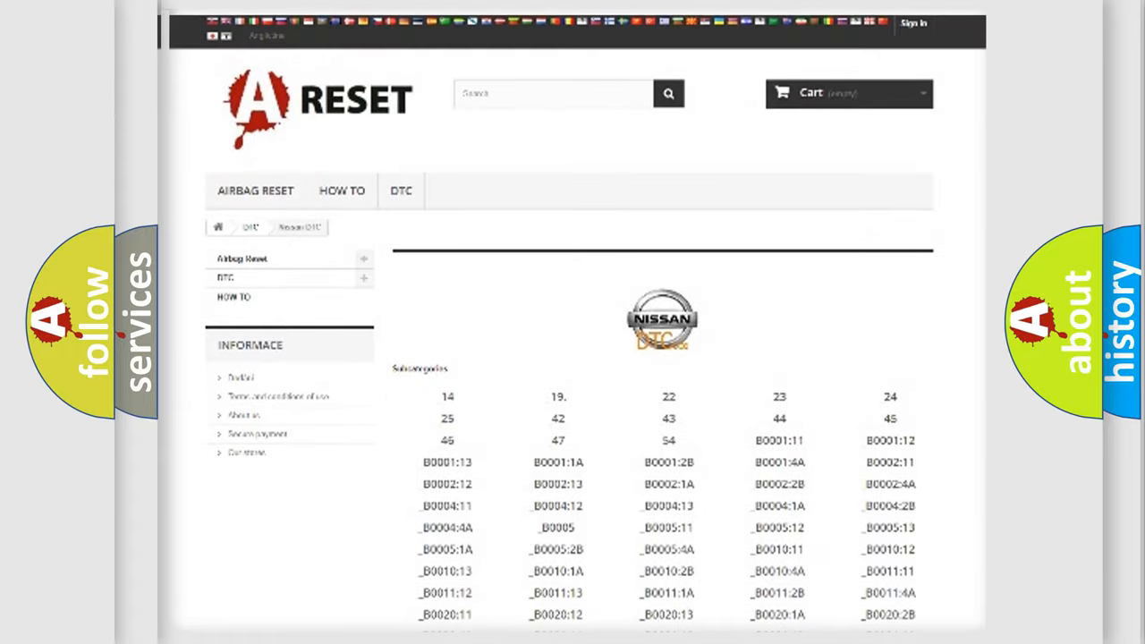